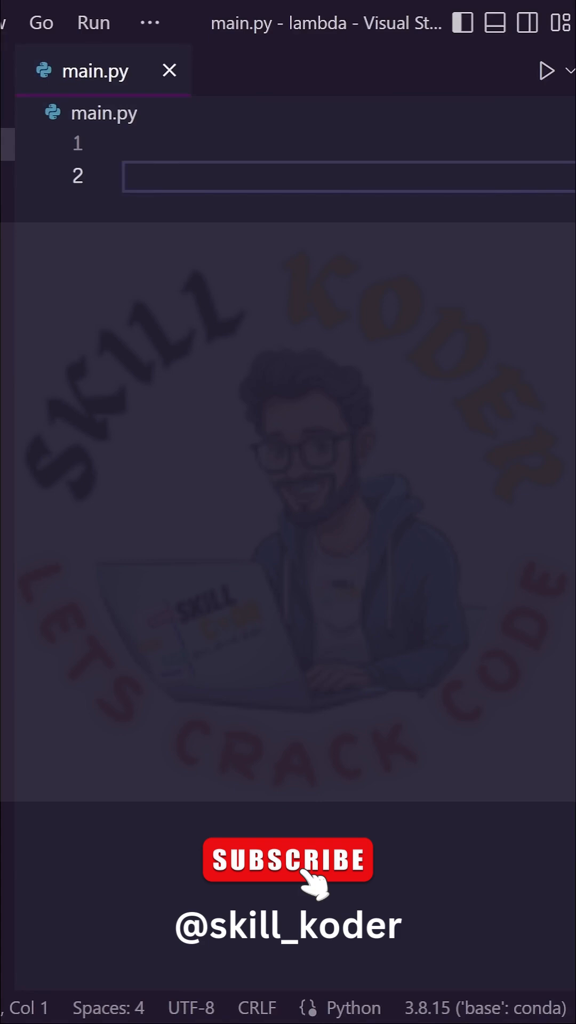
# - Add print(1+2) to main.py, run it to output 3, then start a def header
pyautogui.write('print(1)')
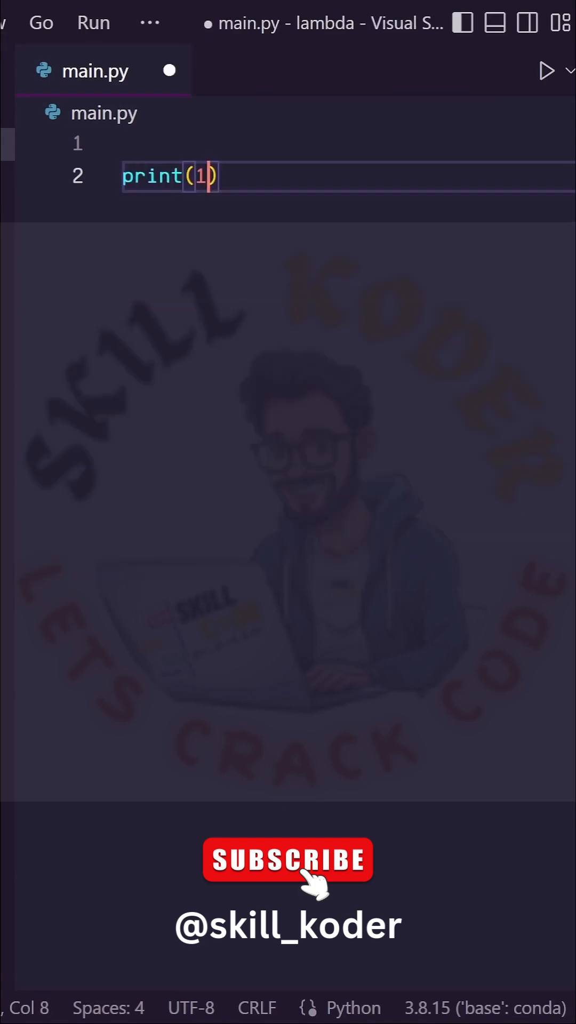
pyautogui.write('+2')
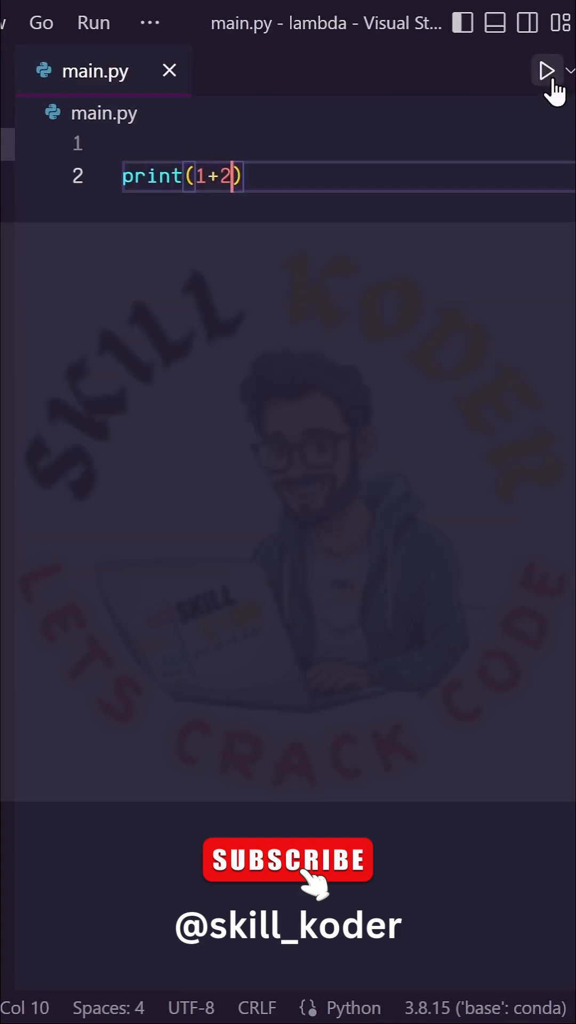
pyautogui.click(545, 70)
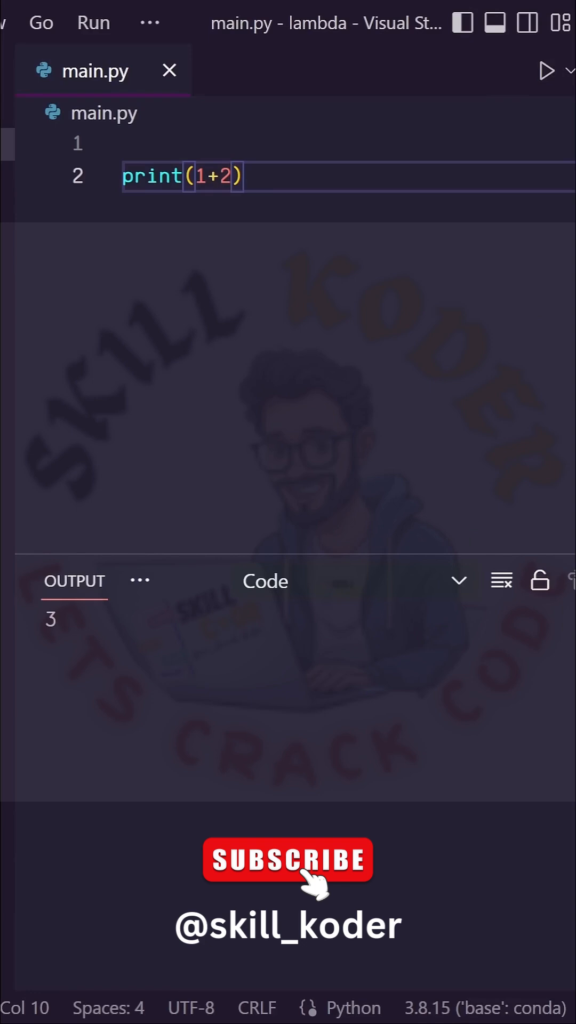
pyautogui.write('def add(x,y):')
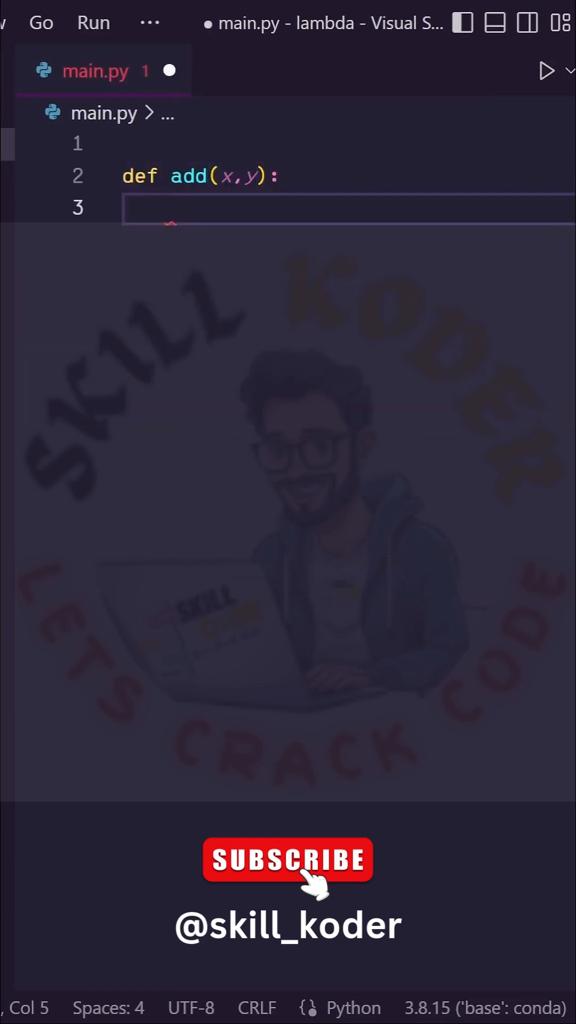
# - Make add(x,y) return x+y, print add(1,2) to output 3, and add blank lines below
pyautogui.write('return x+y')
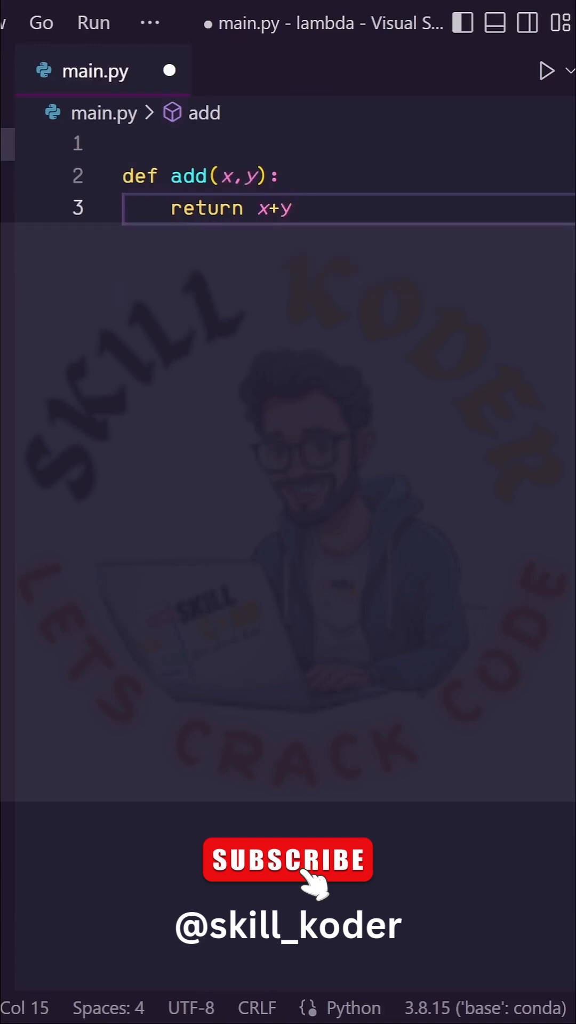
pyautogui.write('print(add()')
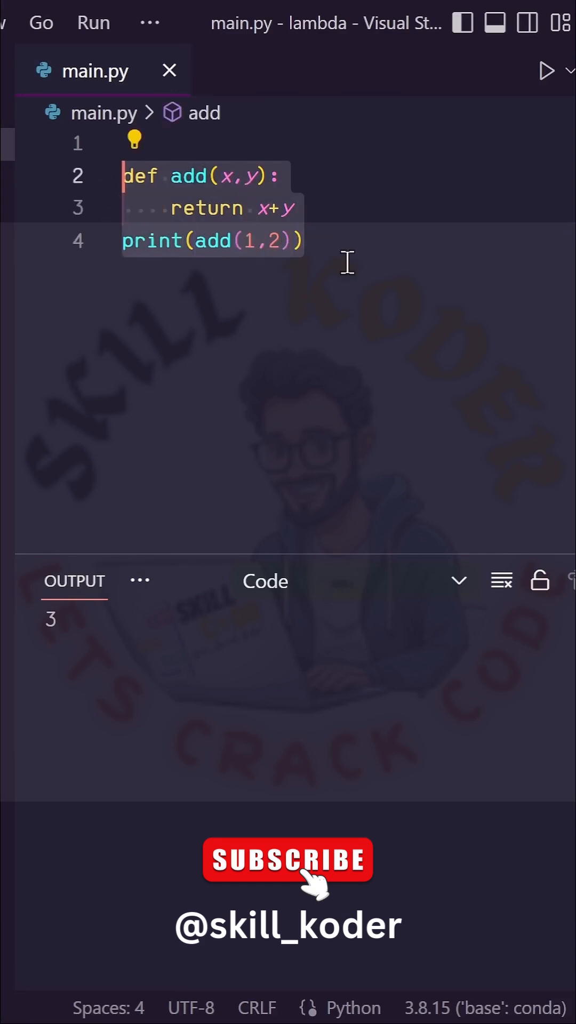
pyautogui.click(304, 241)
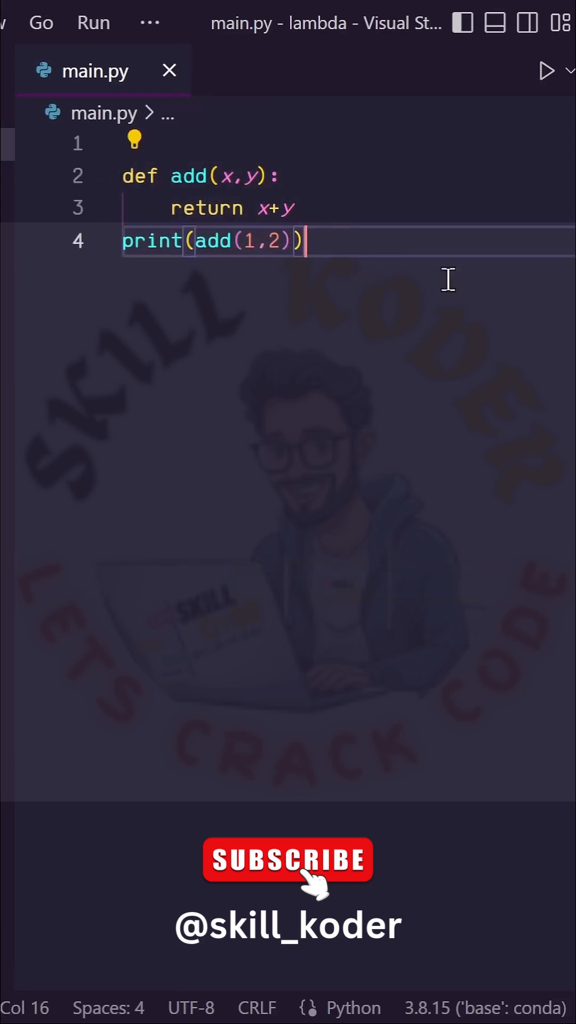
pyautogui.press('Enter')
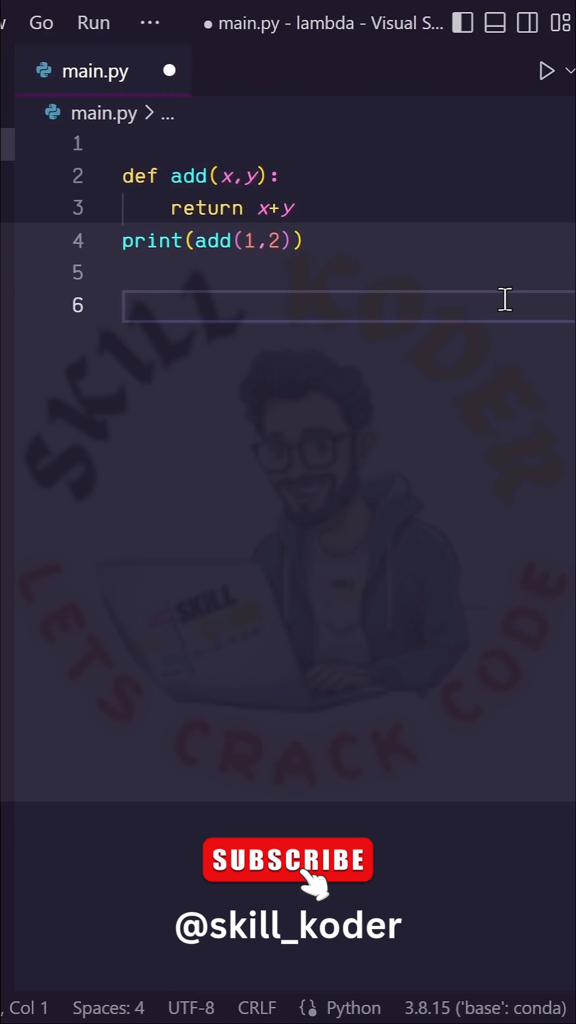
# - Write print(lambda x,y: x+y) on line 6 and dismiss the completion suggestions
pyautogui.click(148, 208)
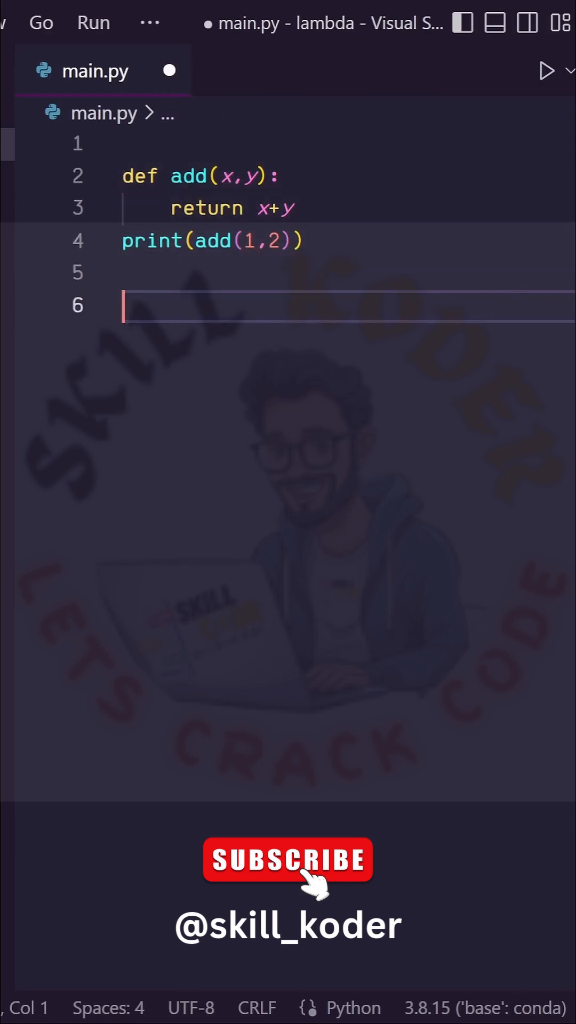
pyautogui.write('print(')
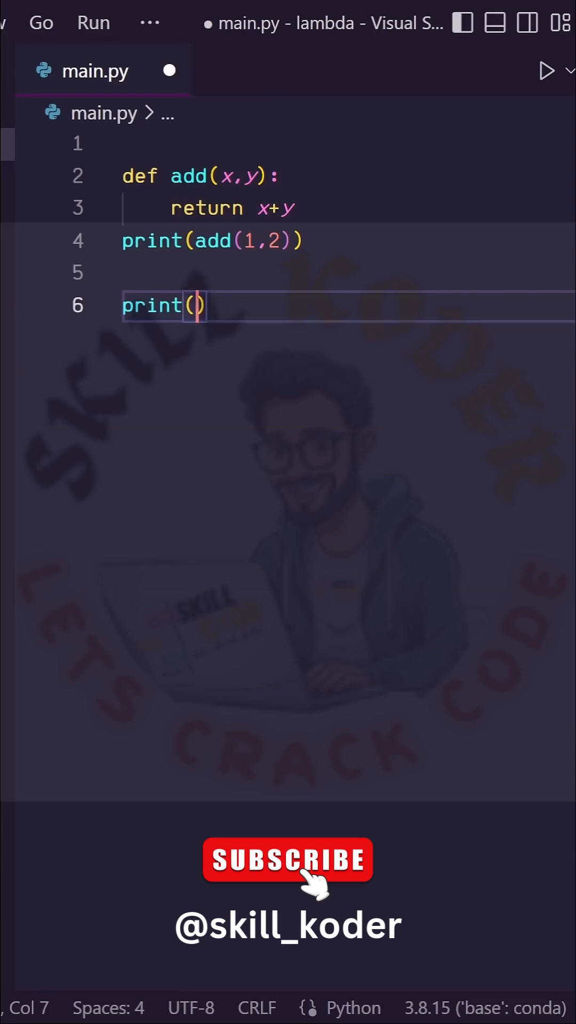
pyautogui.write('lambda')
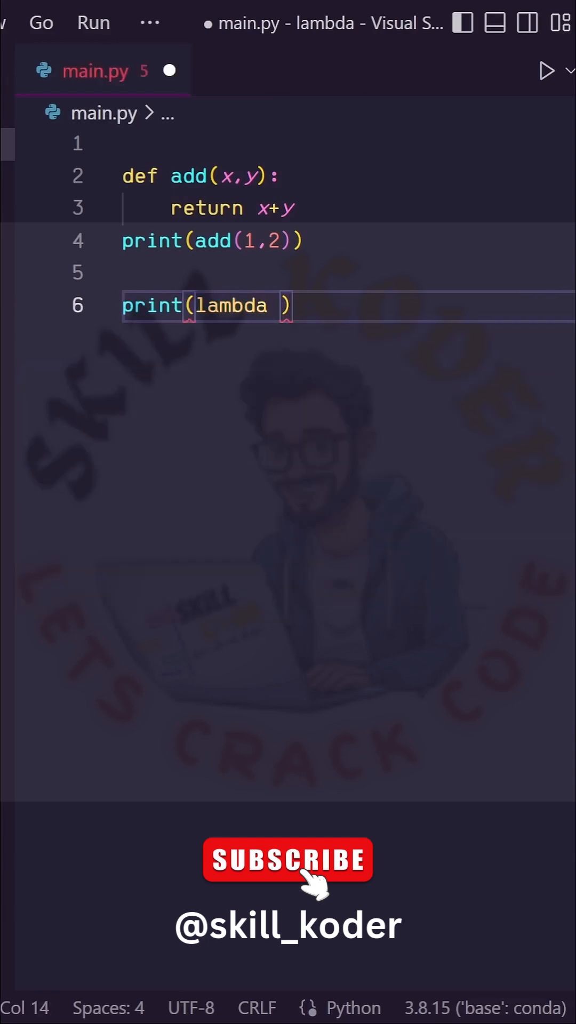
pyautogui.write('x,y: x+y')
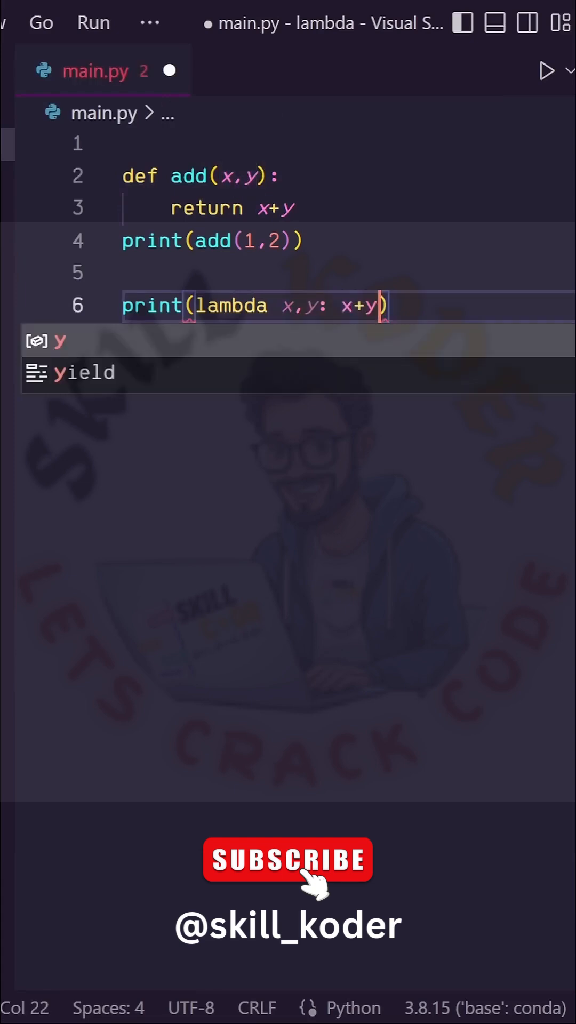
pyautogui.press('Escape')
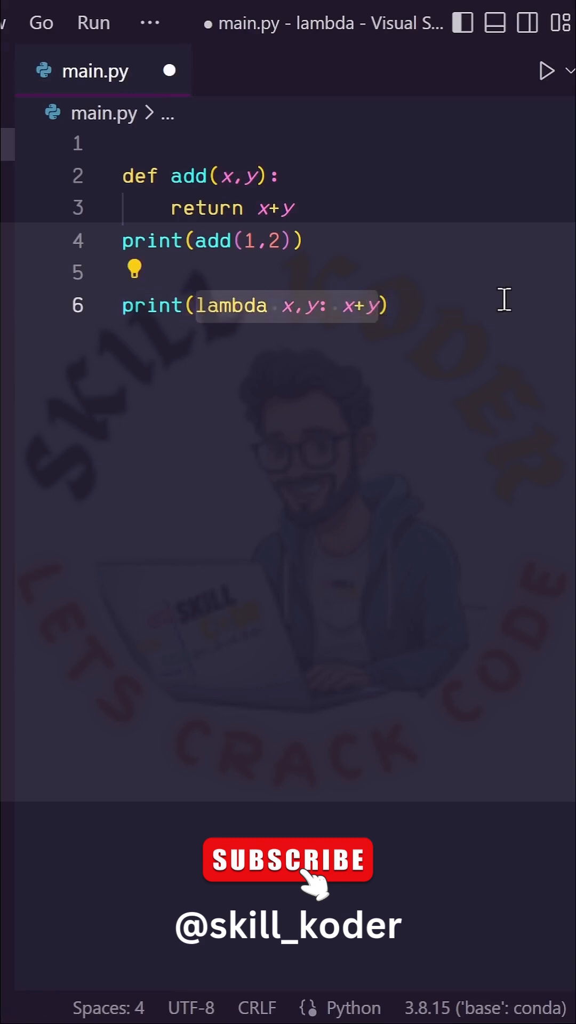
# - Change line 6 to print((lambda x,y: x+y)(1,2)) and run main.py, printing 3 twice
pyautogui.write('(')
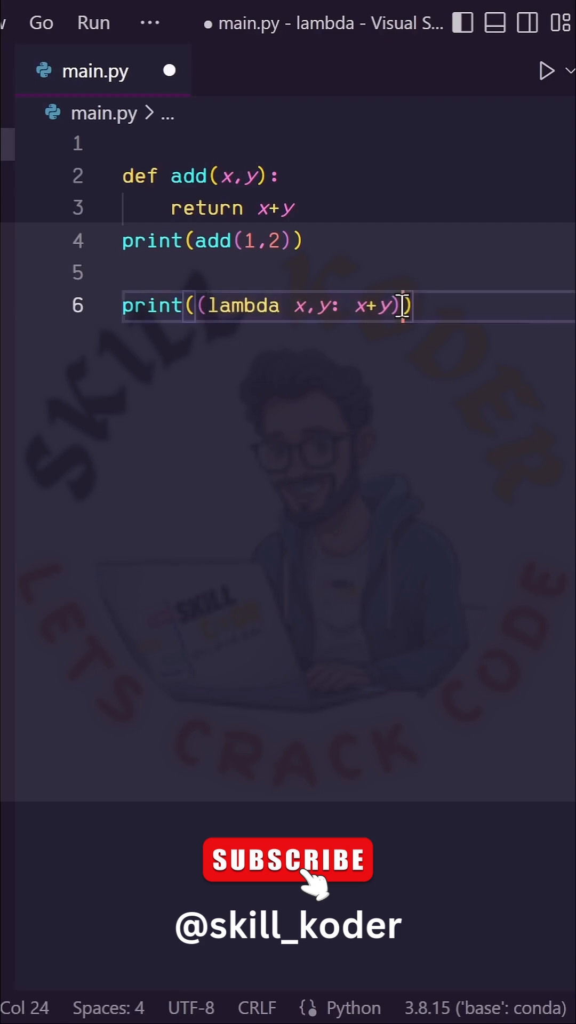
pyautogui.write('(1,2')
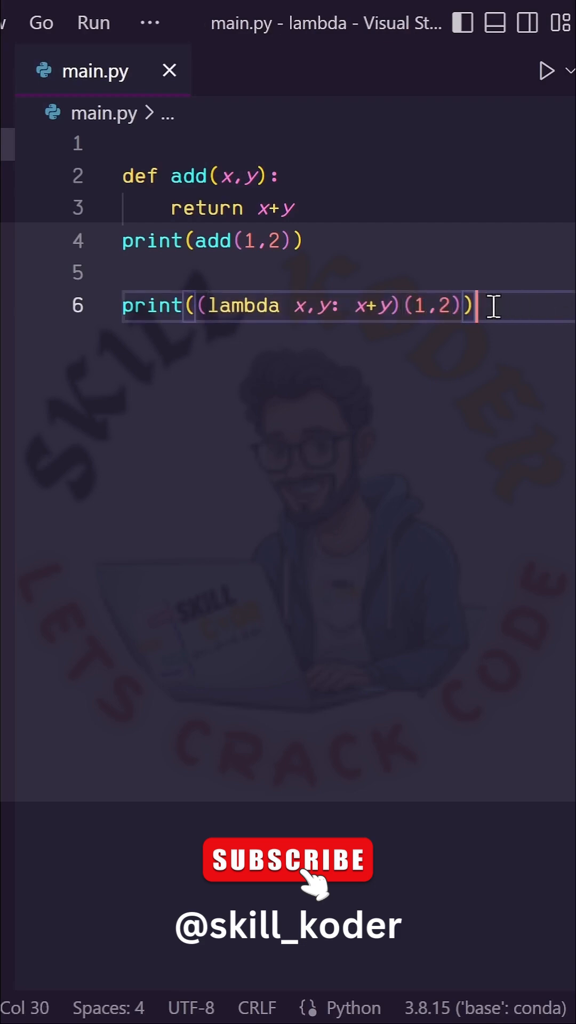
pyautogui.click(547, 71)
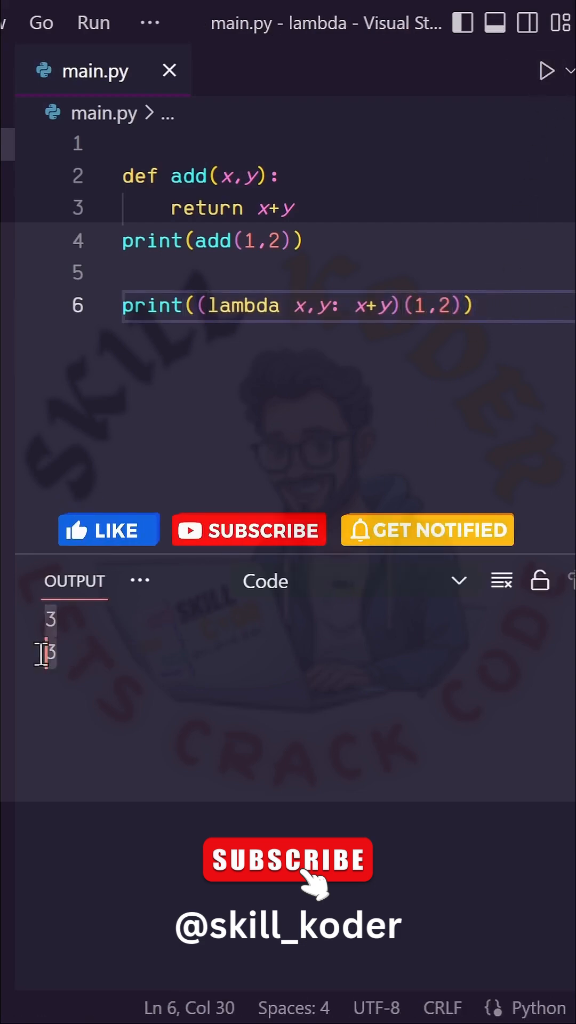